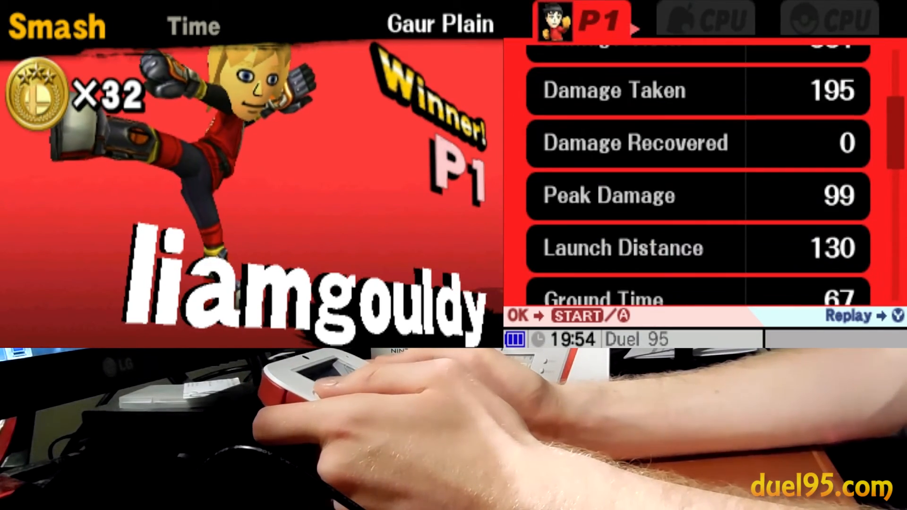
{"action": "scroll", "scroll_direction": "down", "scroll_amount": 3}
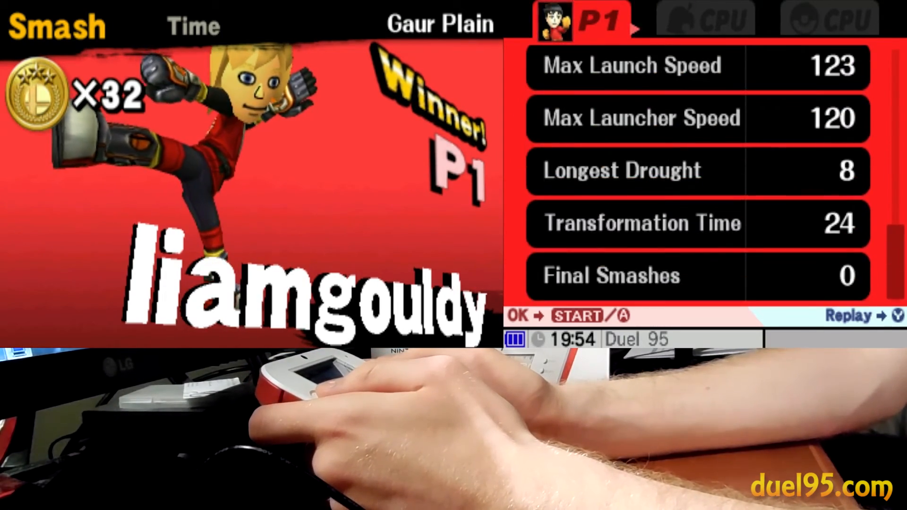